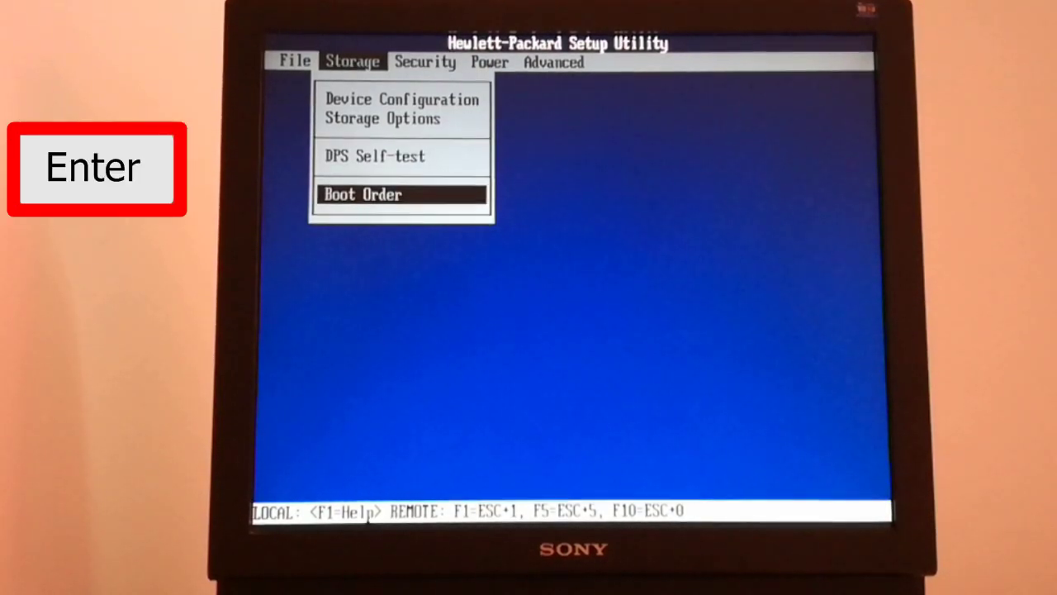
Open the Boot Order list from the Storage menu
key(Enter)
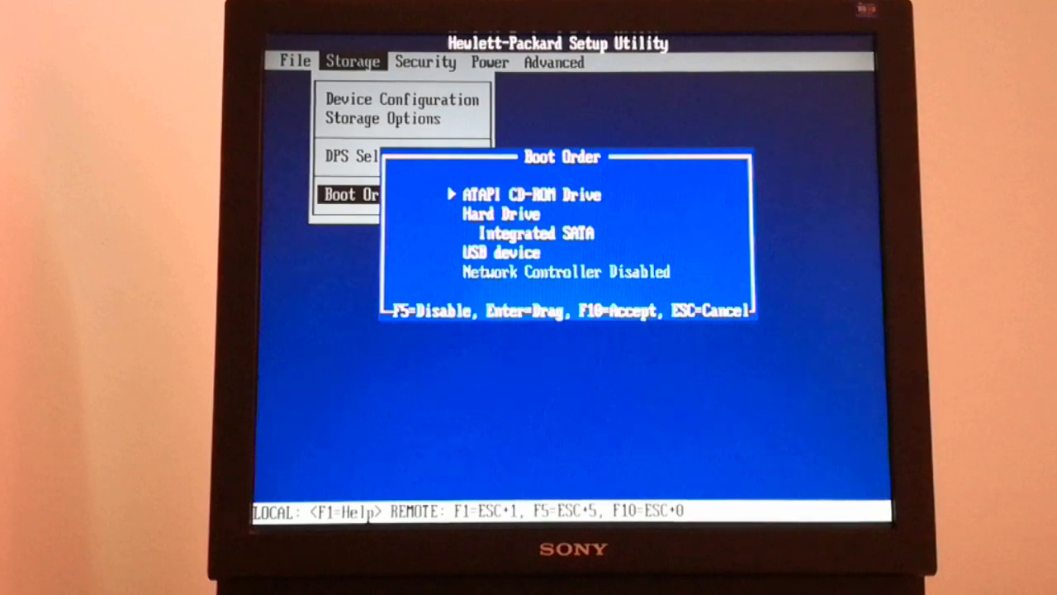
Move ATAPI CD-ROM Drive below USB device and raise USB device to the top
key(Enter)
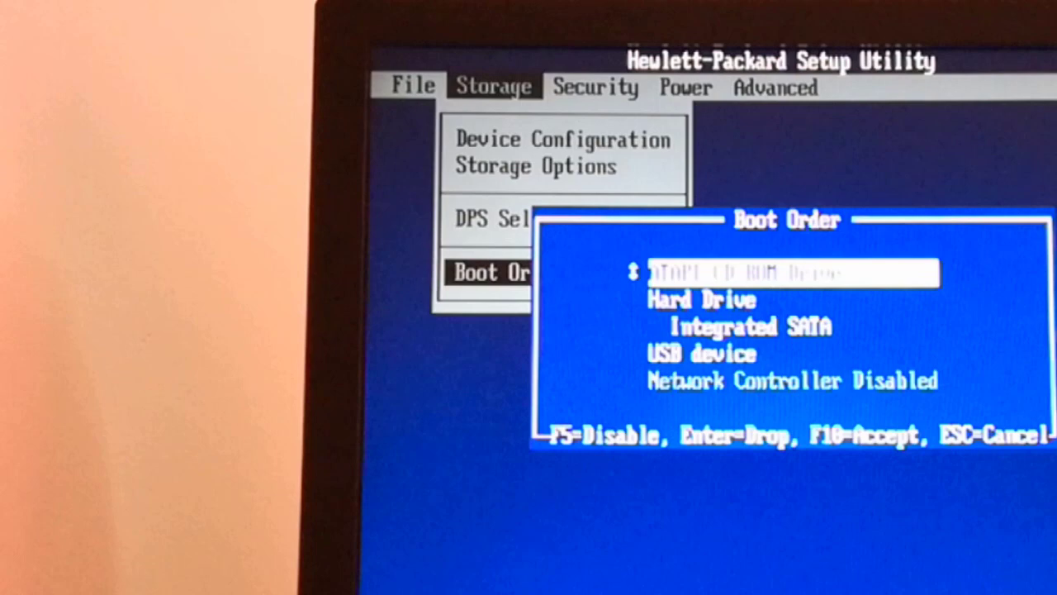
key(Down)
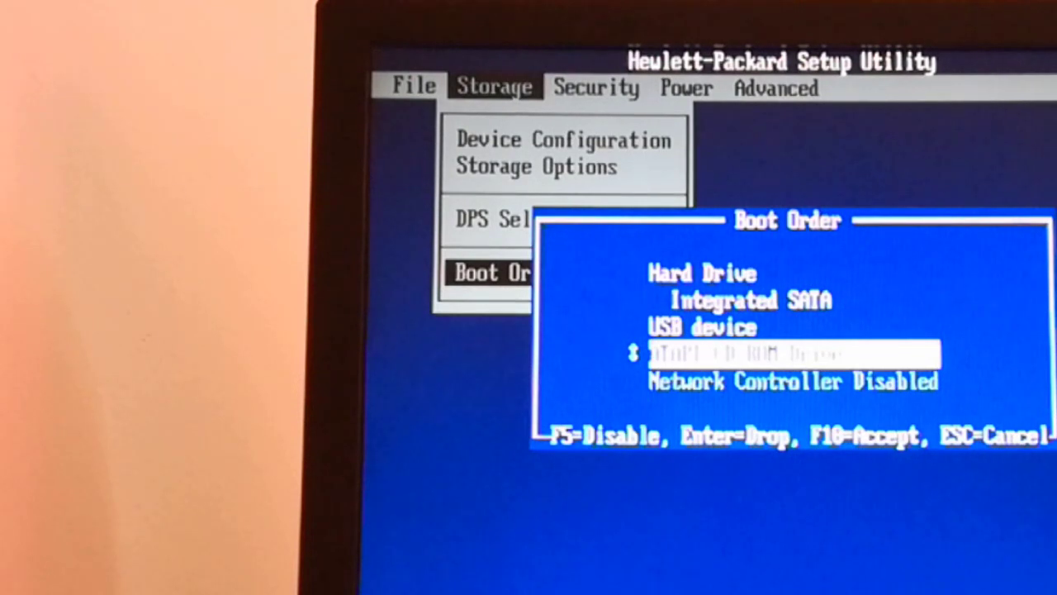
key(Enter)
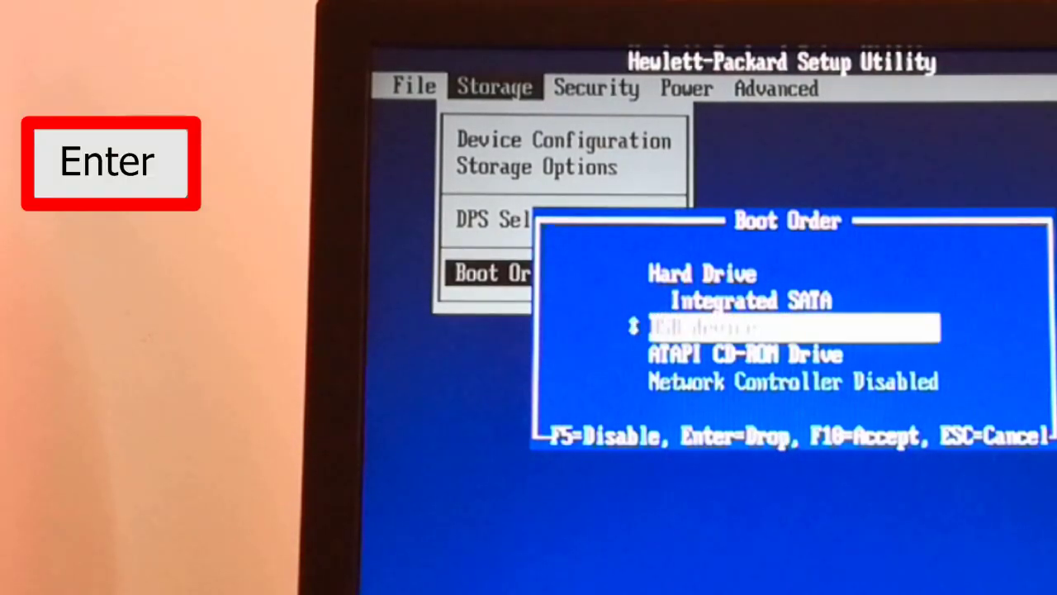
key(Up)
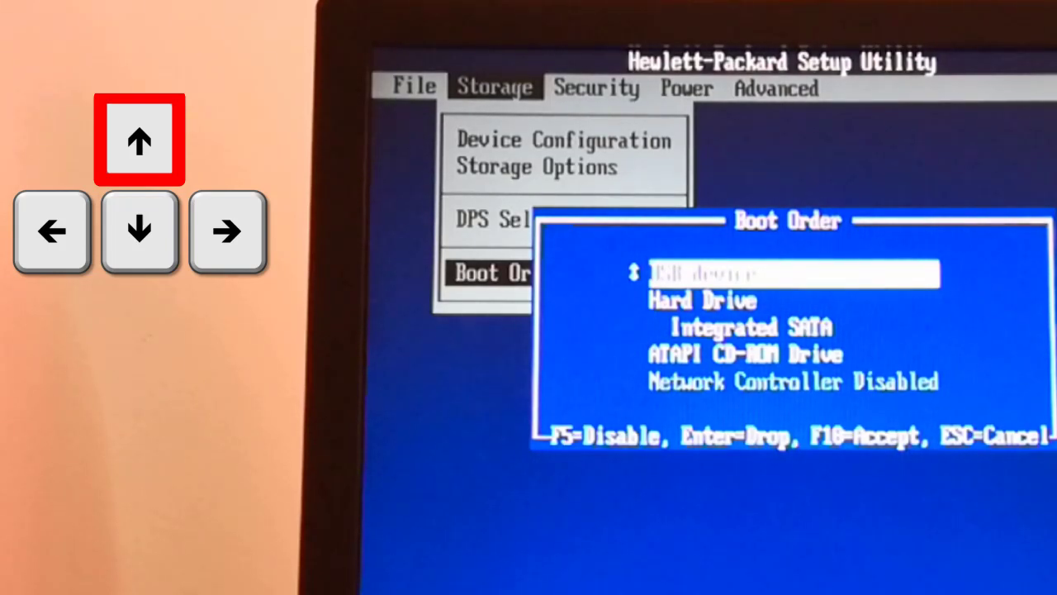
key(Enter)
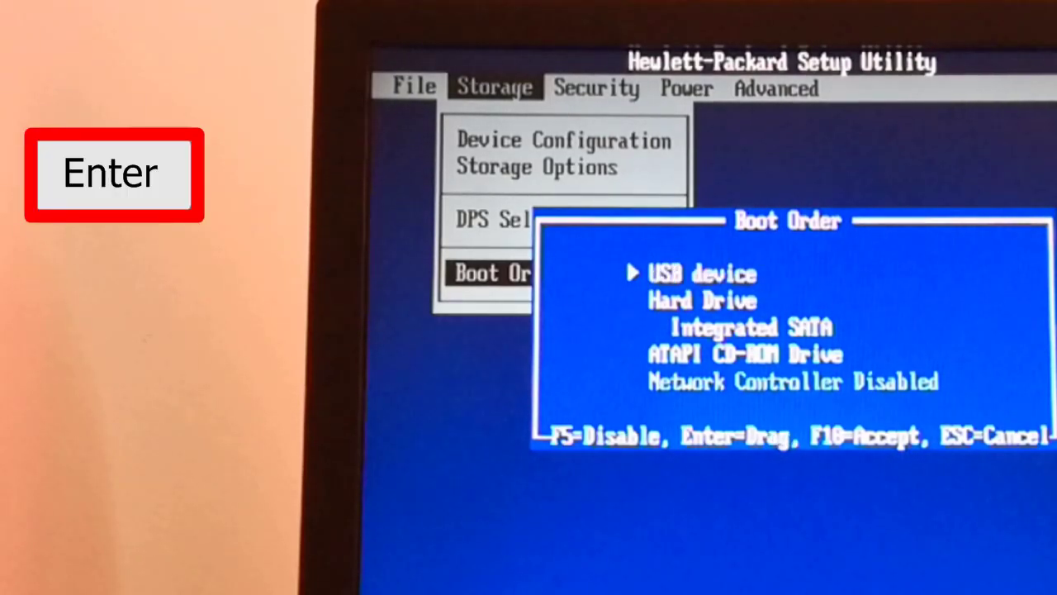
Place USB device in first boot position and confirm Save Changes and Exit with F10
key(F10)
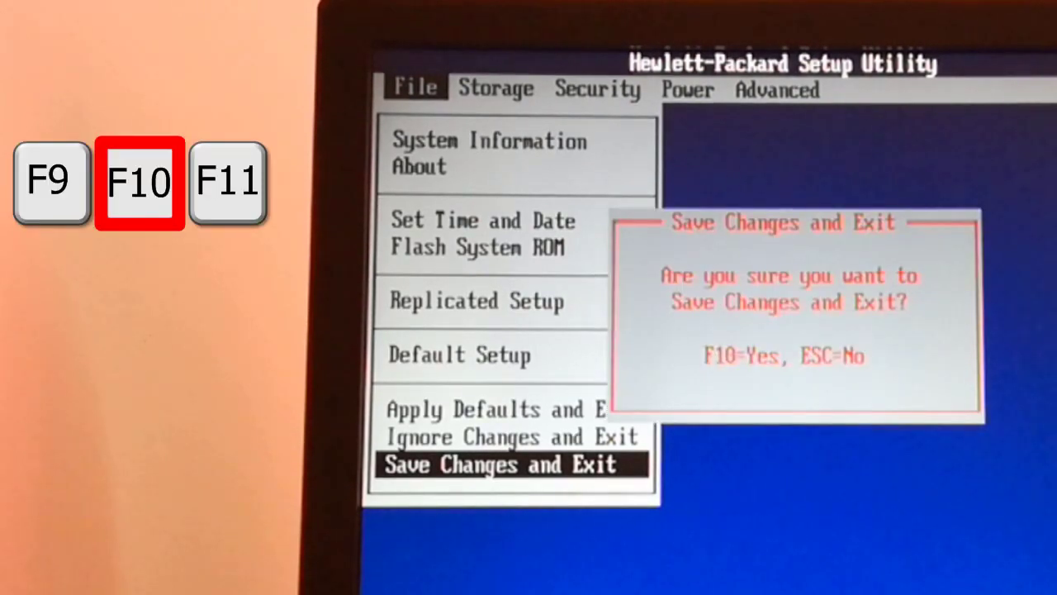
key(F10)
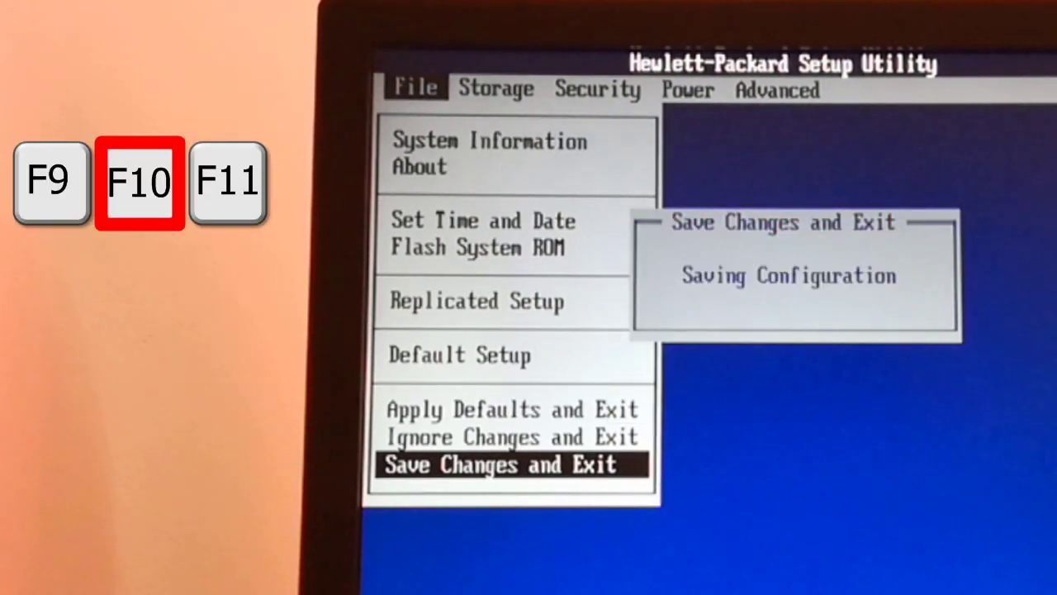